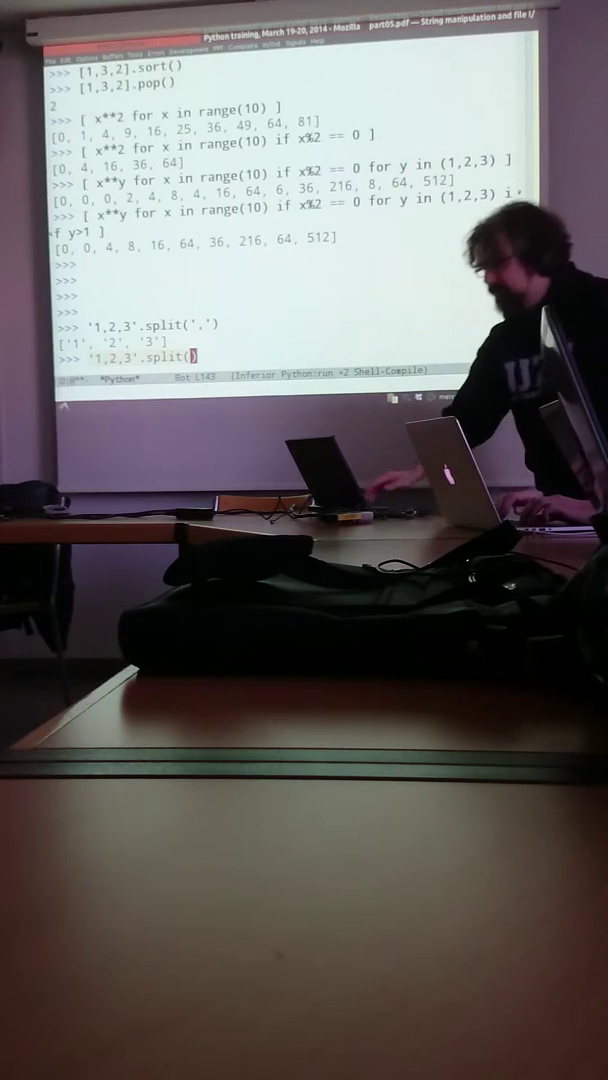
Evaluate '1,2,3'.split() with no separator, returning the single-item list ['1,2,3'].
{"action": "key", "text": "Return"}
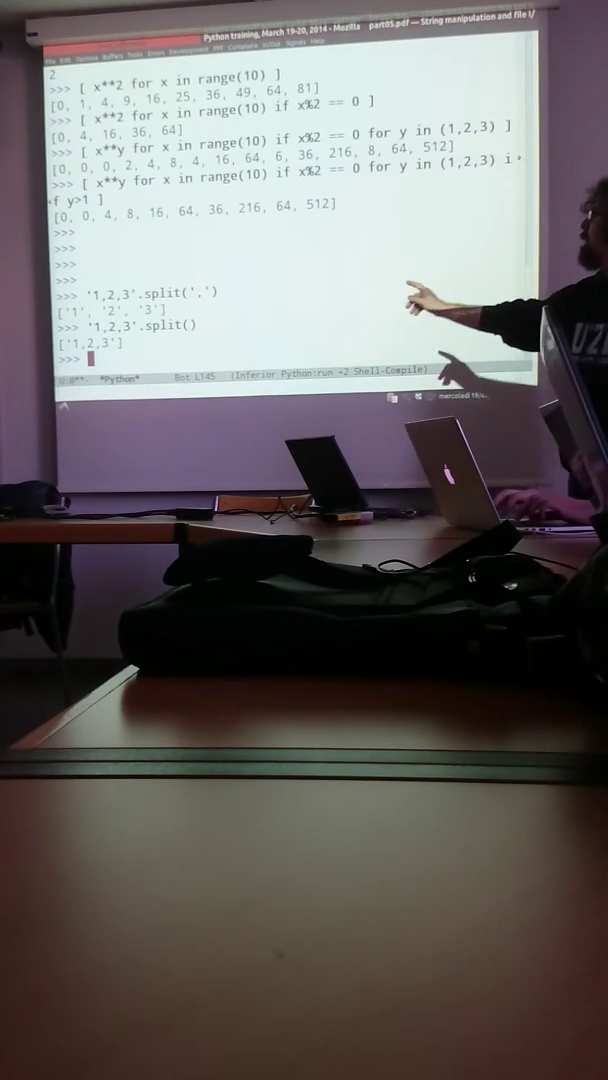